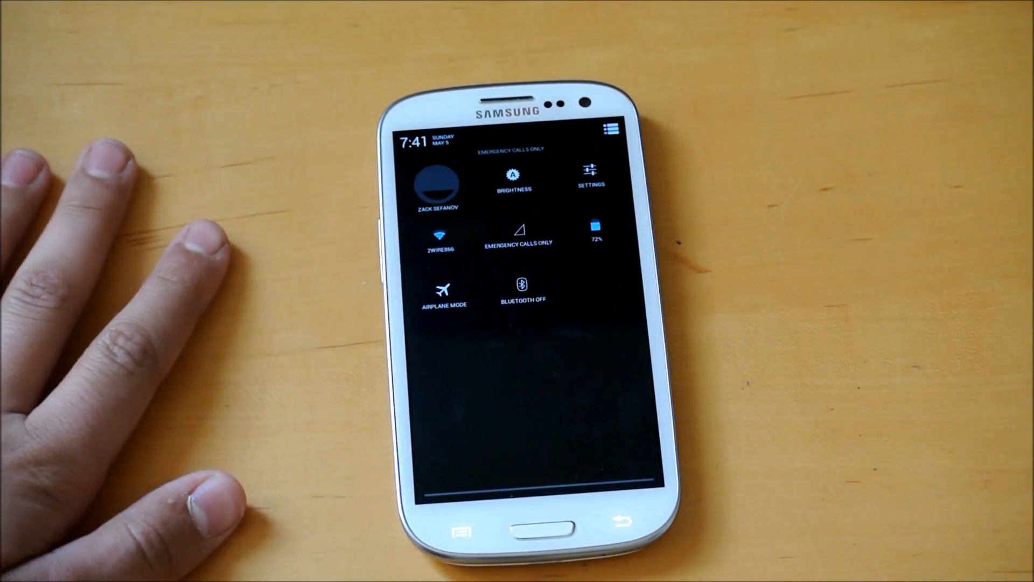
# Leave the quick settings panel for the main Settings list with its Advanced Slim section.
pyautogui.click(589, 175)
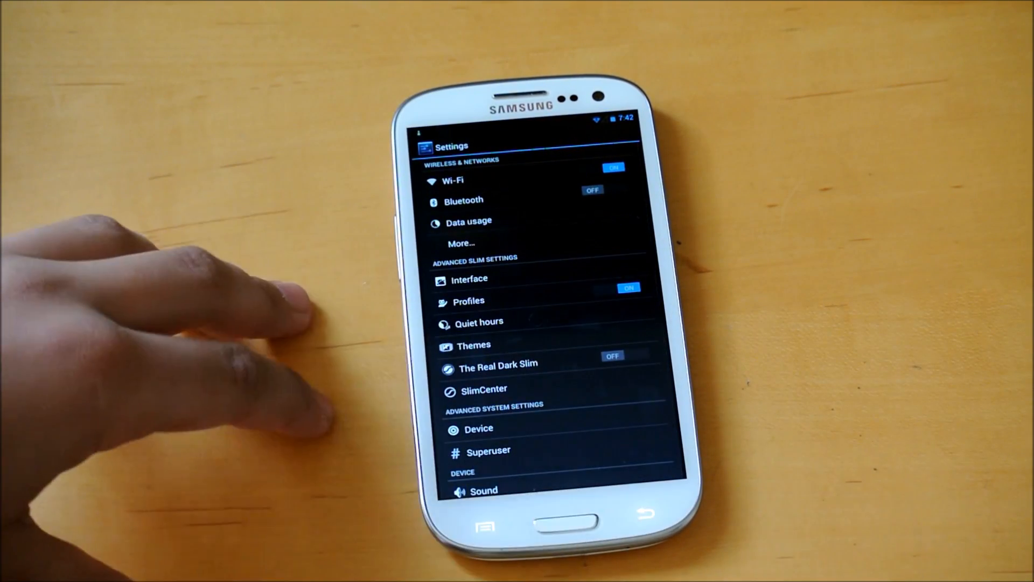
pyautogui.moveTo(363, 297)
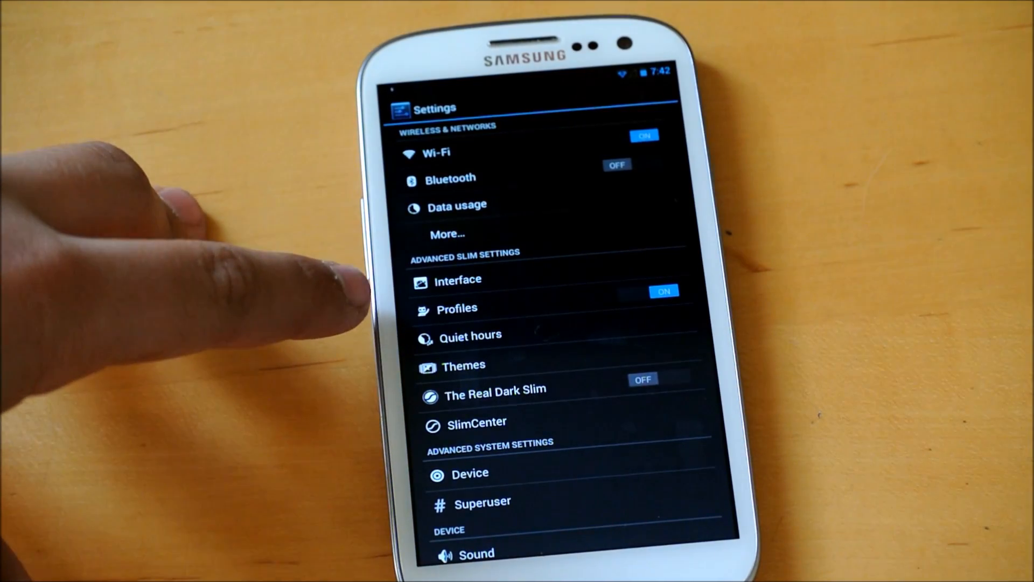
pyautogui.moveTo(198, 297)
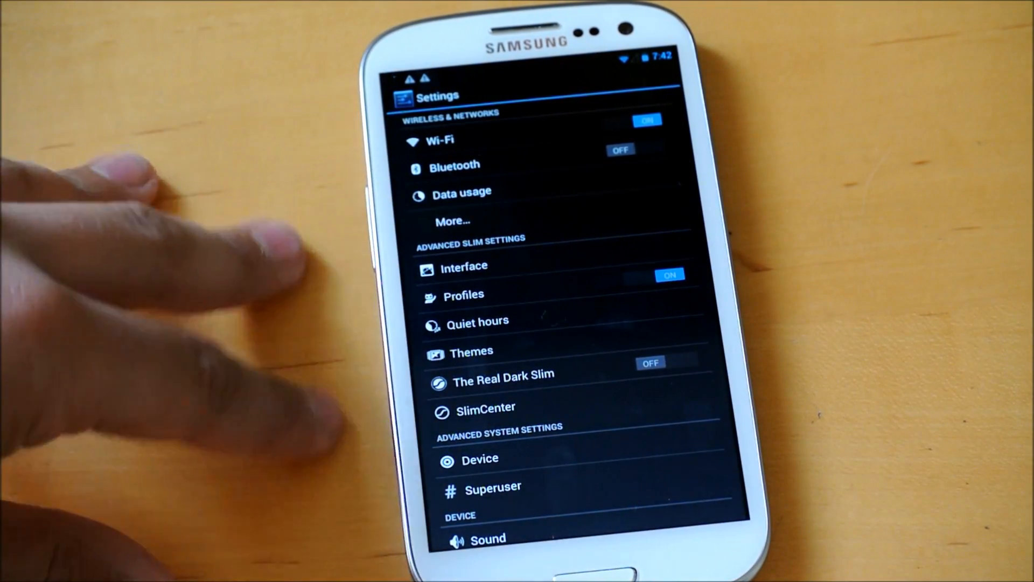
pyautogui.click(487, 407)
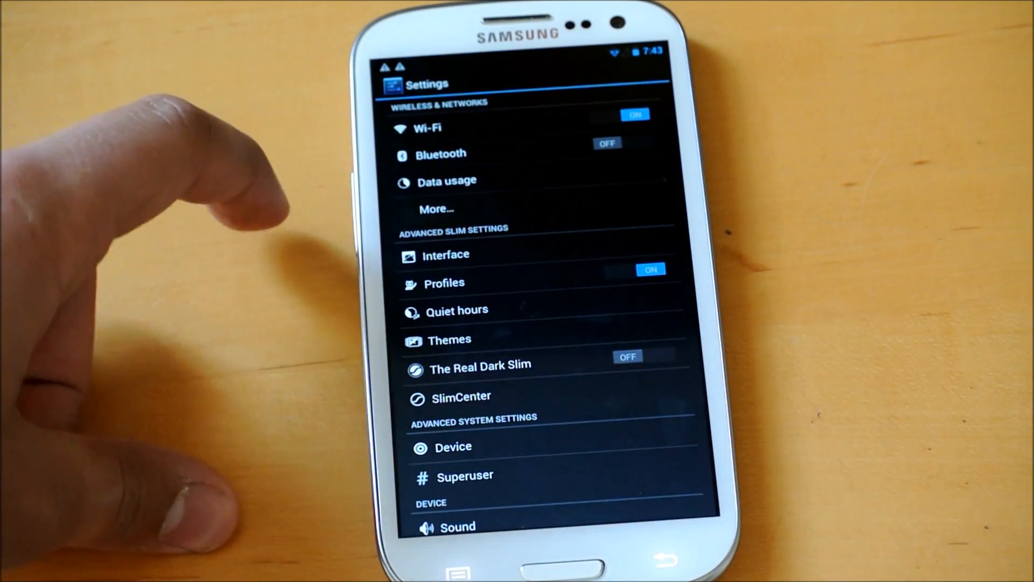
pyautogui.moveTo(198, 264)
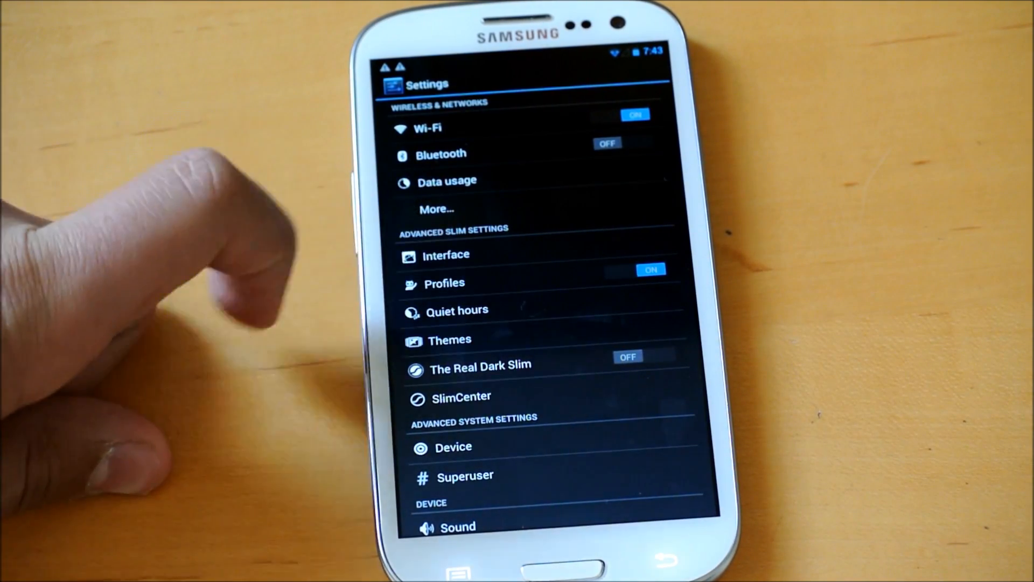
# View the Back key long-press actions under Interface > Hardware keys, set to Widgets viewpager.
pyautogui.scroll(3)
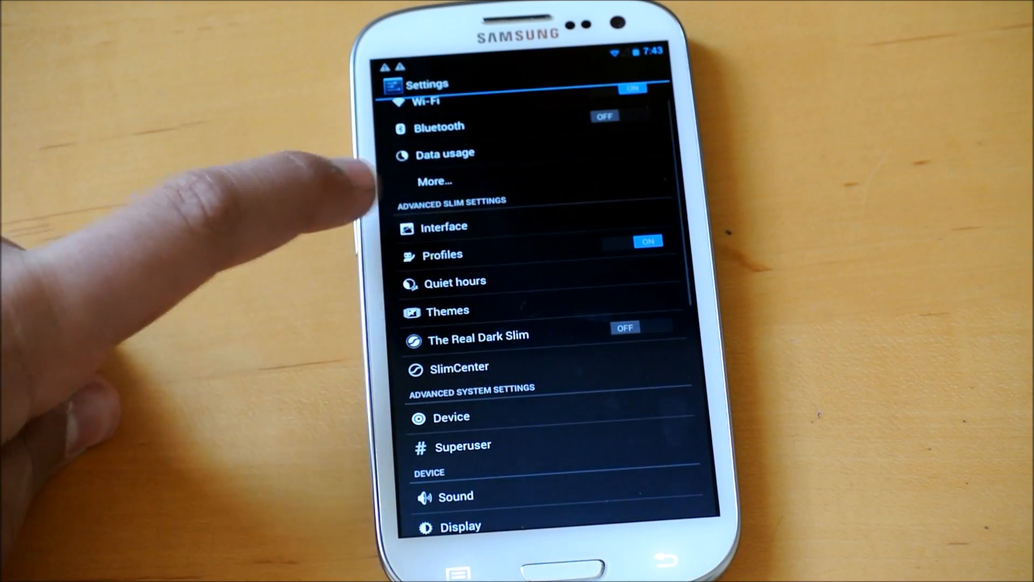
pyautogui.click(444, 227)
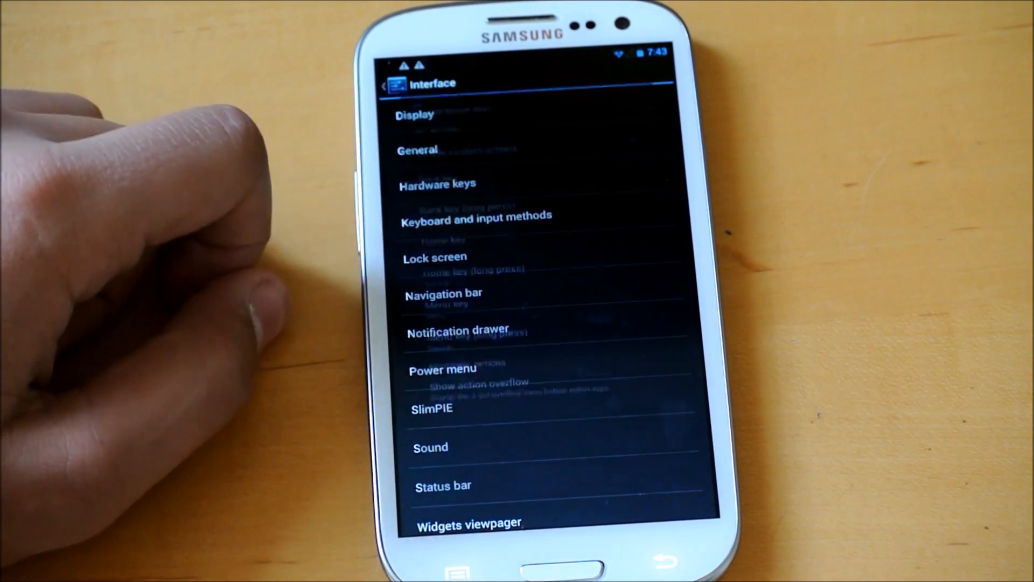
pyautogui.click(437, 184)
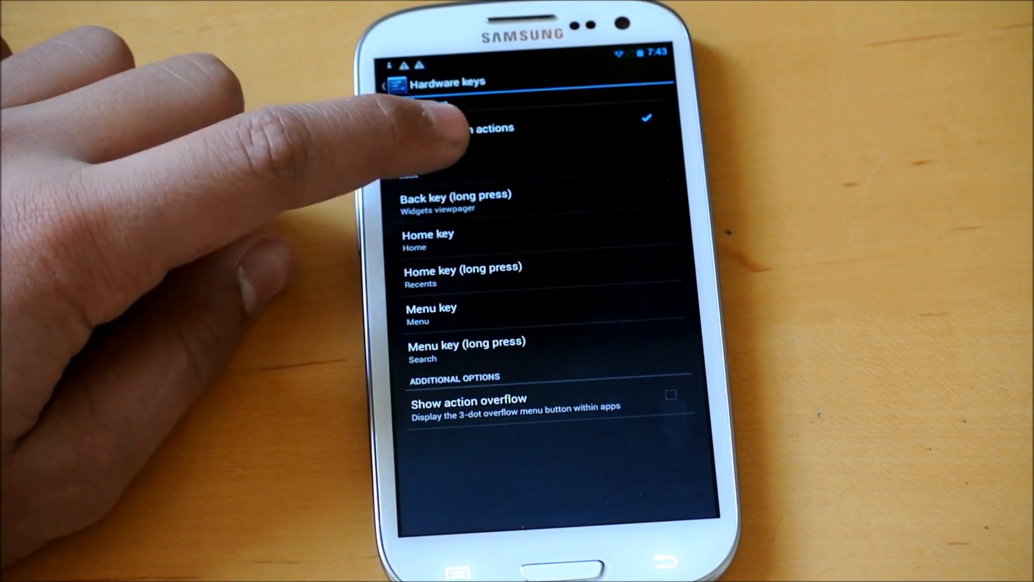
pyautogui.click(456, 201)
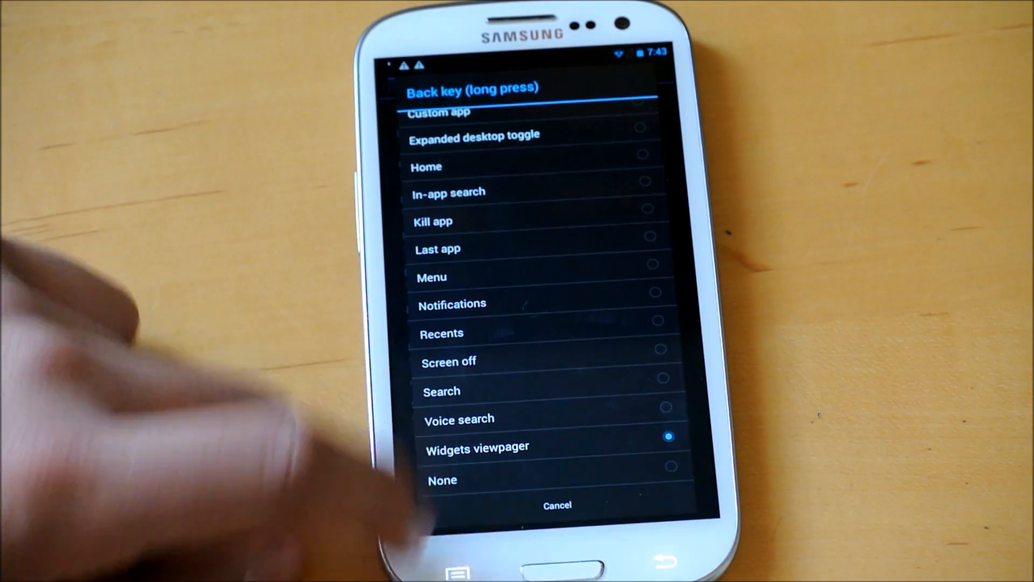
pyautogui.moveTo(264, 395)
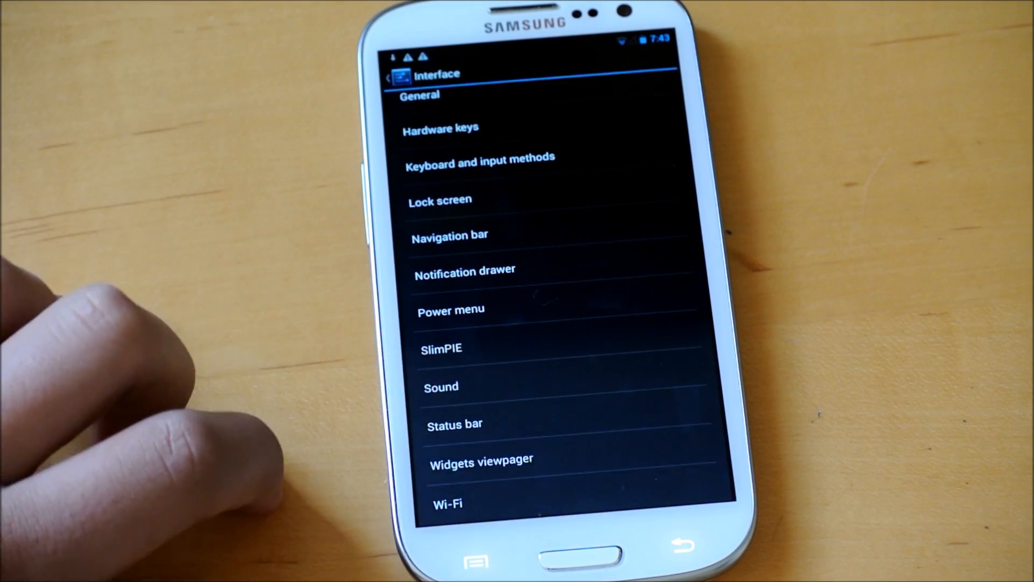
# Start adding a widget to the Widgets viewpager and browse the chooser list.
pyautogui.click(481, 459)
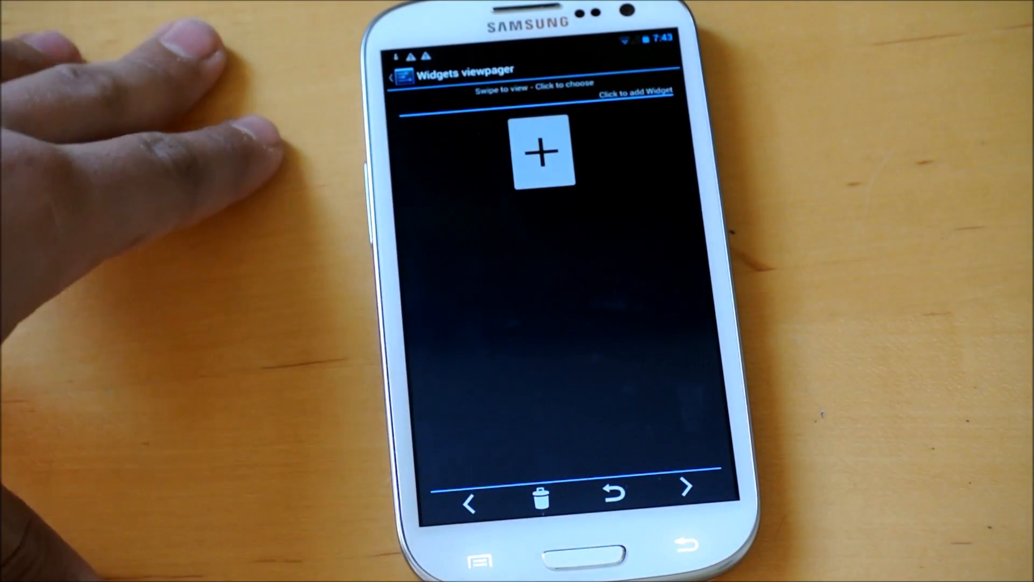
pyautogui.click(541, 152)
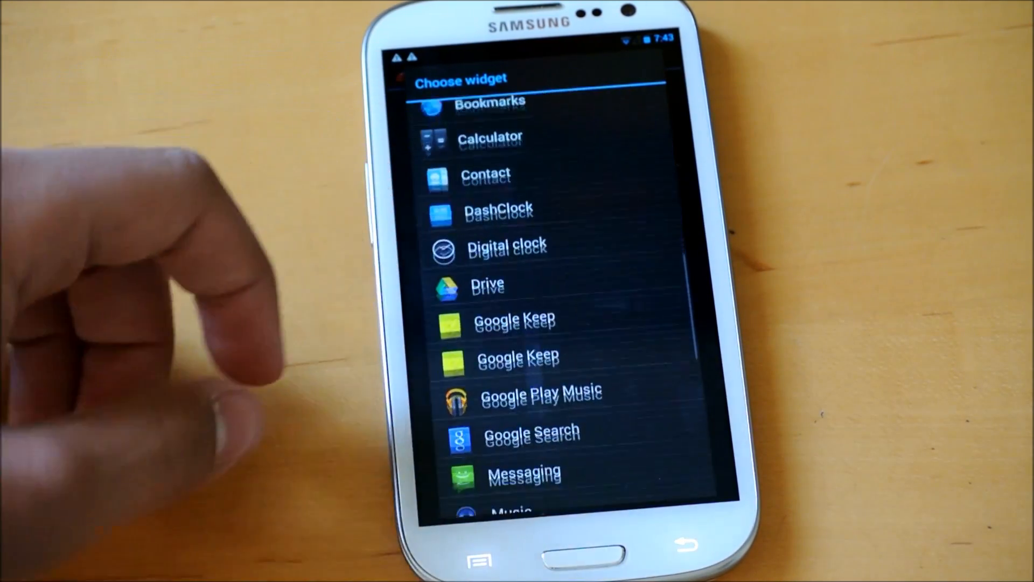
pyautogui.scroll(3)
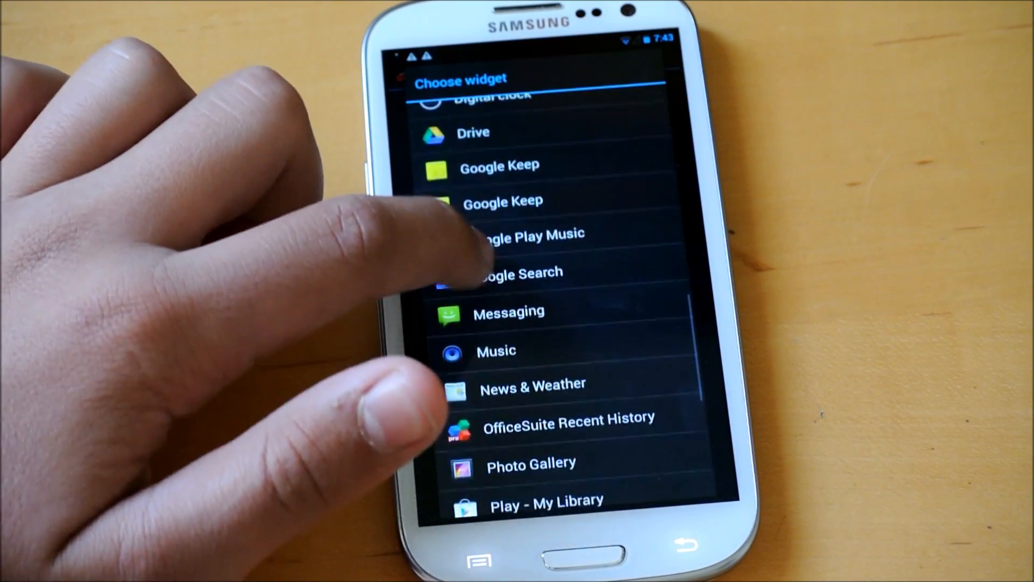
pyautogui.scroll(3)
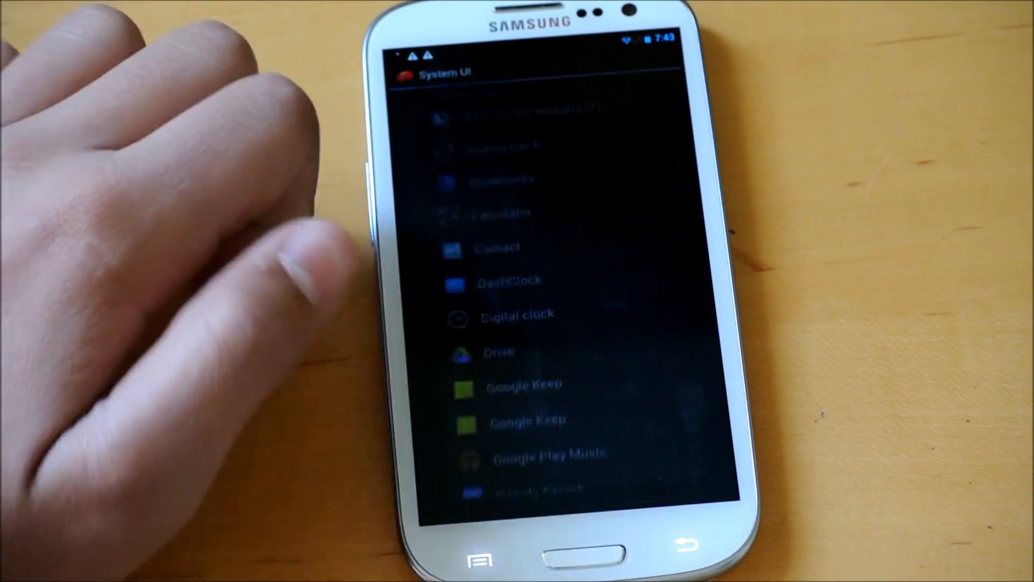
# Dismiss the widget chooser and return to the Interface settings list.
pyautogui.click(504, 212)
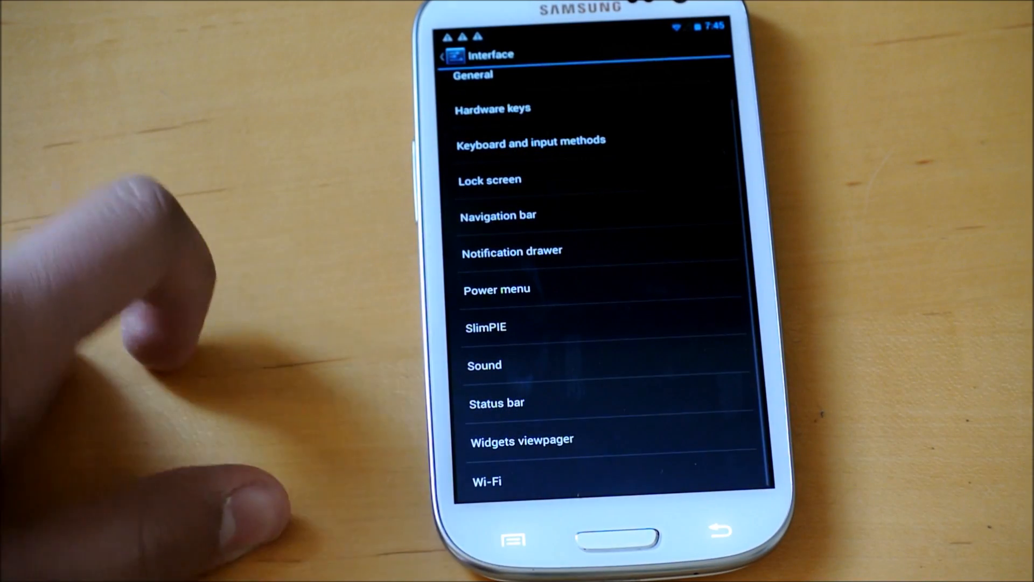
pyautogui.moveTo(132, 297)
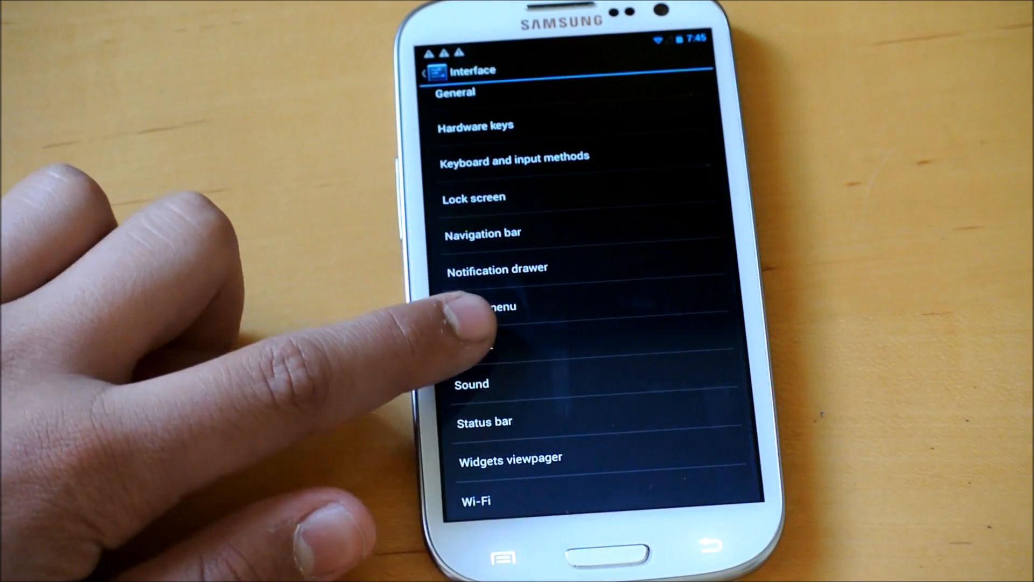
# Browse SlimPIE, then reach Status bar > Battery icon and bar style (Icon, bar hidden).
pyautogui.click(484, 306)
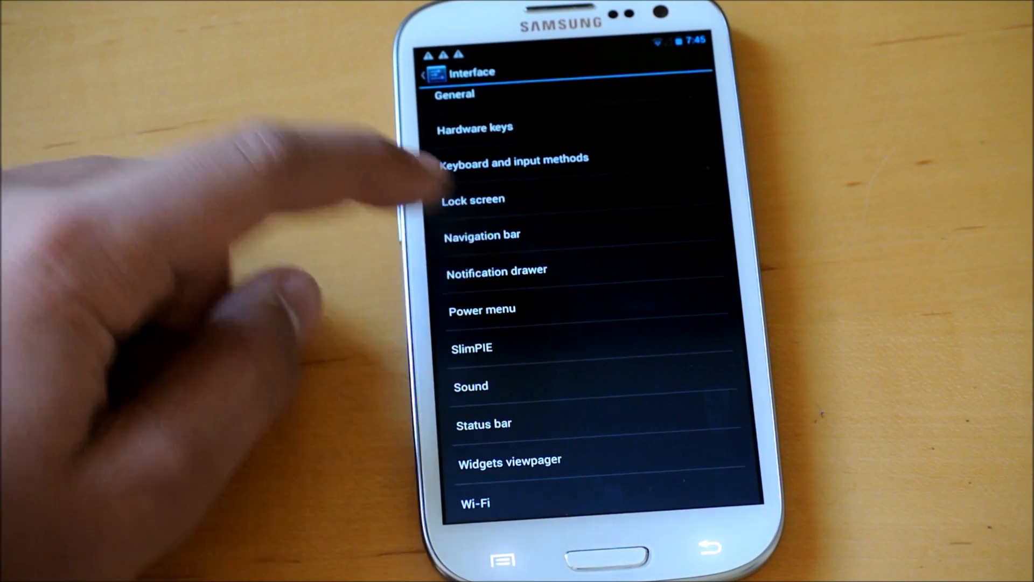
pyautogui.click(497, 270)
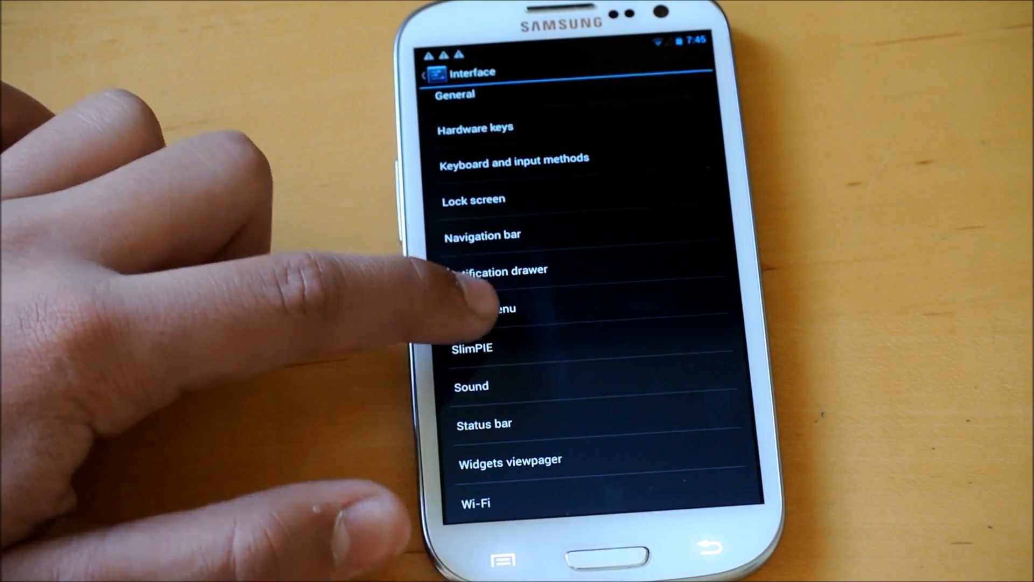
pyautogui.click(491, 308)
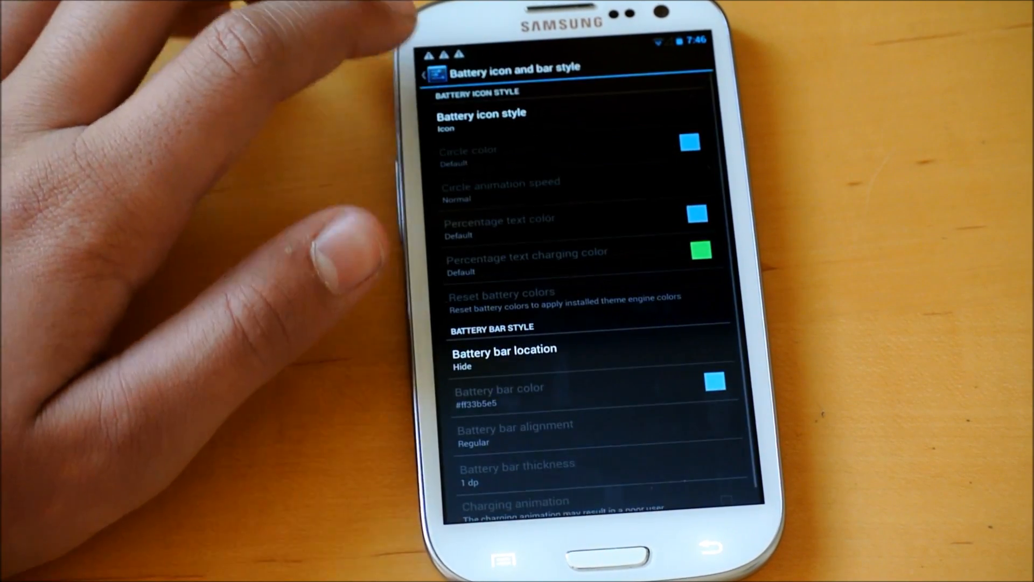
# Go back from the battery style settings to the Interface list.
pyautogui.click(480, 119)
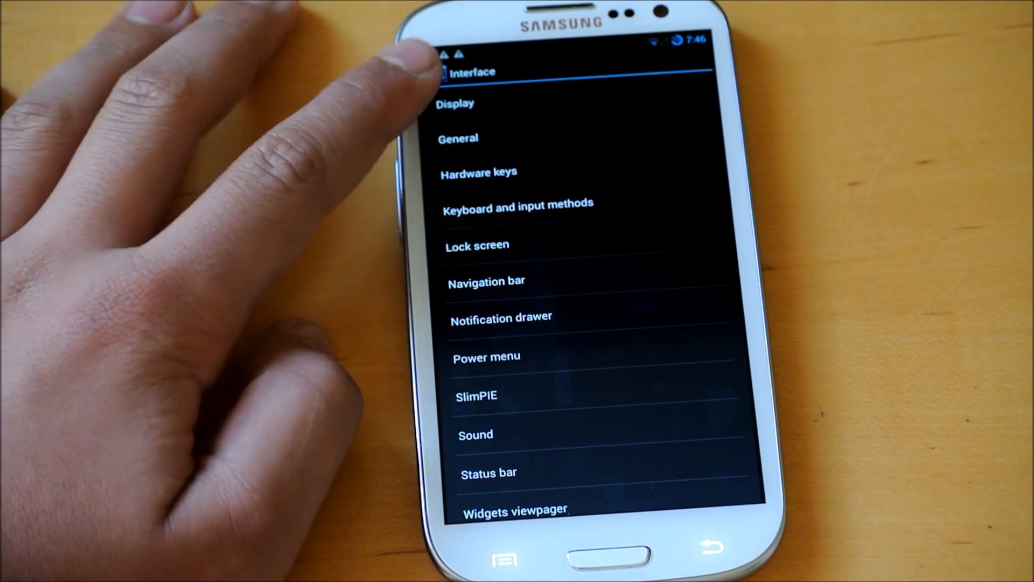
# Browse the Display and General interface options, then return to the main Settings list.
pyautogui.click(455, 103)
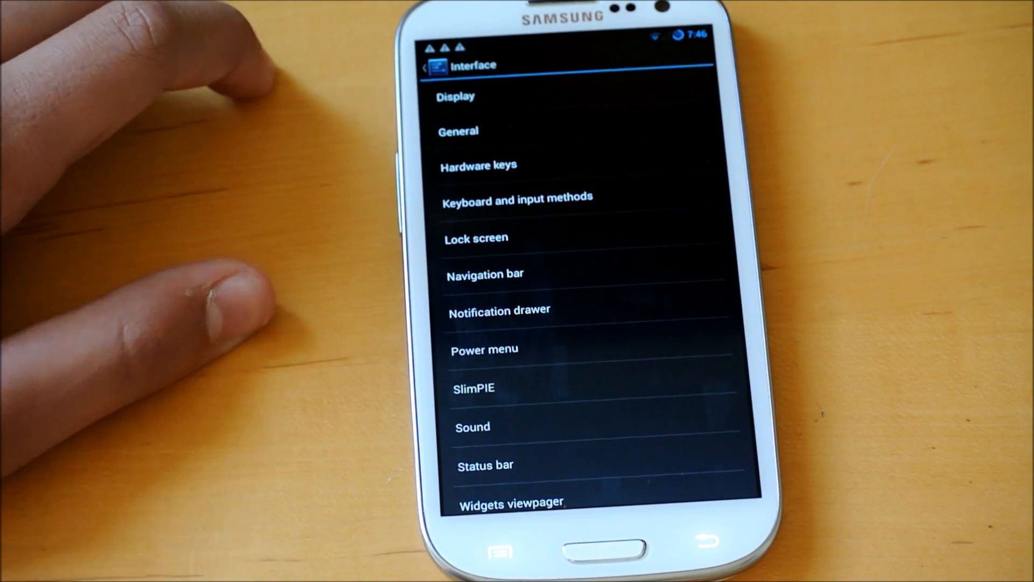
pyautogui.click(458, 130)
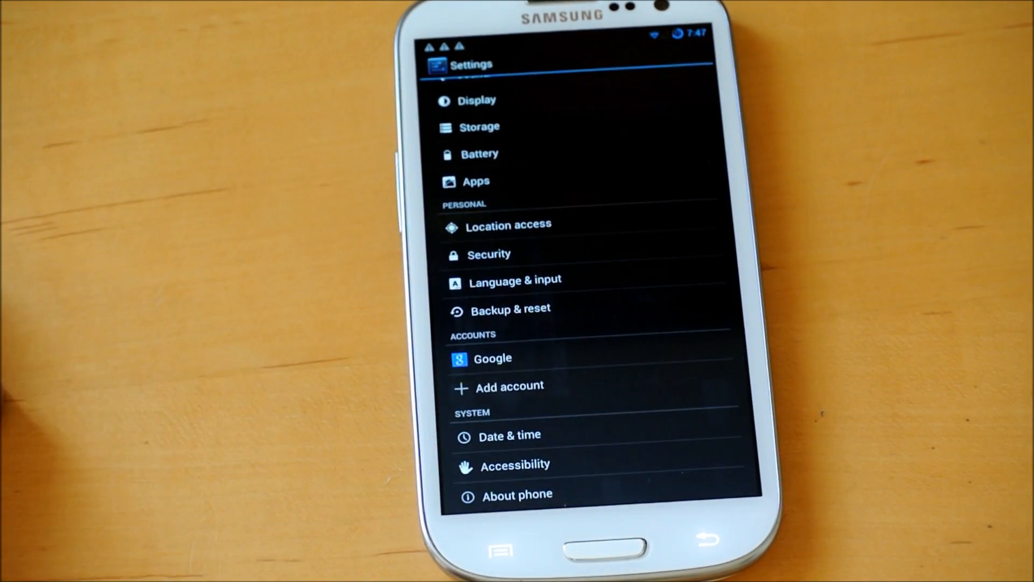
pyautogui.scroll(-3)
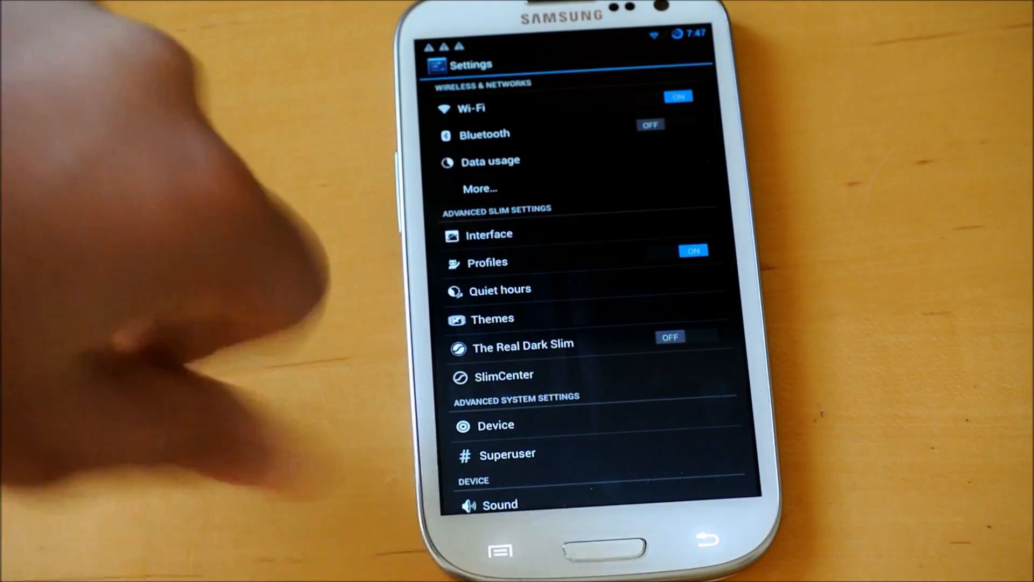